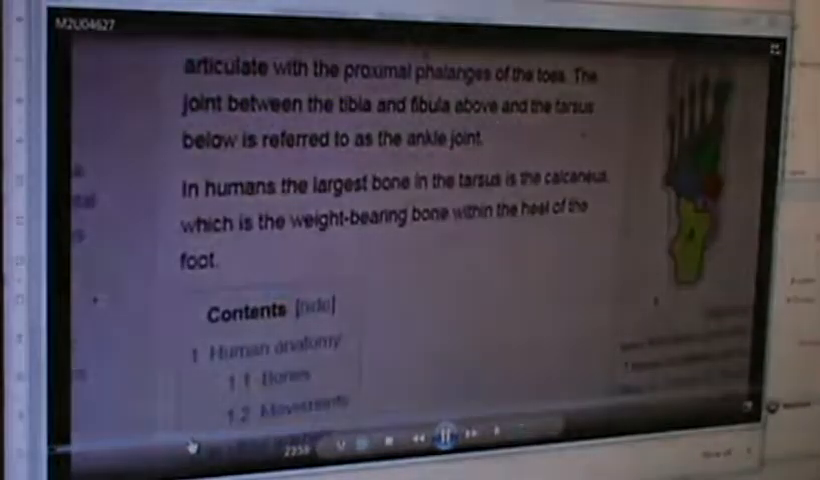
pyautogui.scroll(-3)
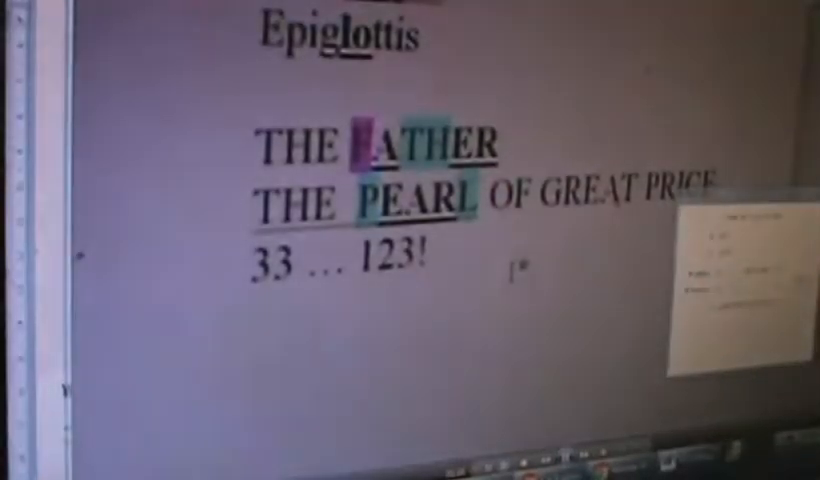
pyautogui.scroll(-3)
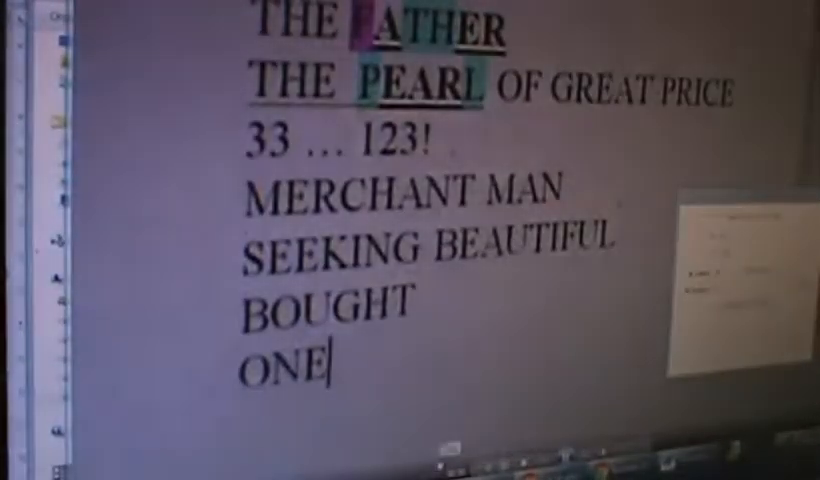
pyautogui.write('PEARL… ALL')
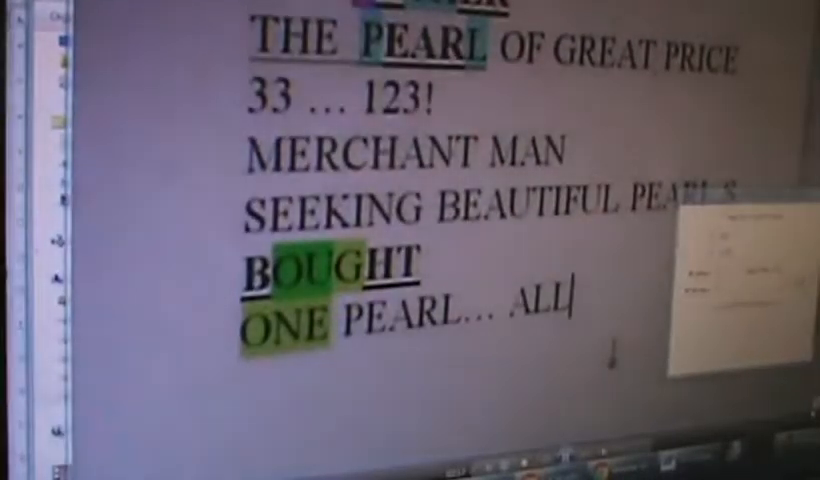
pyautogui.write('WH')
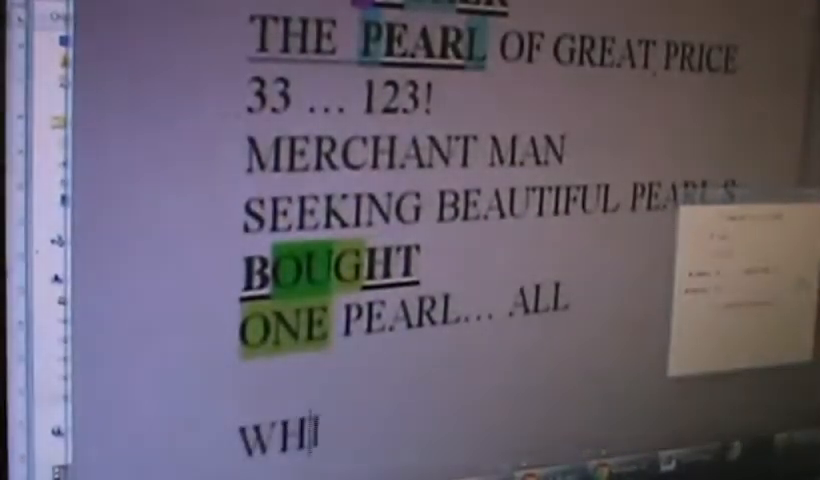